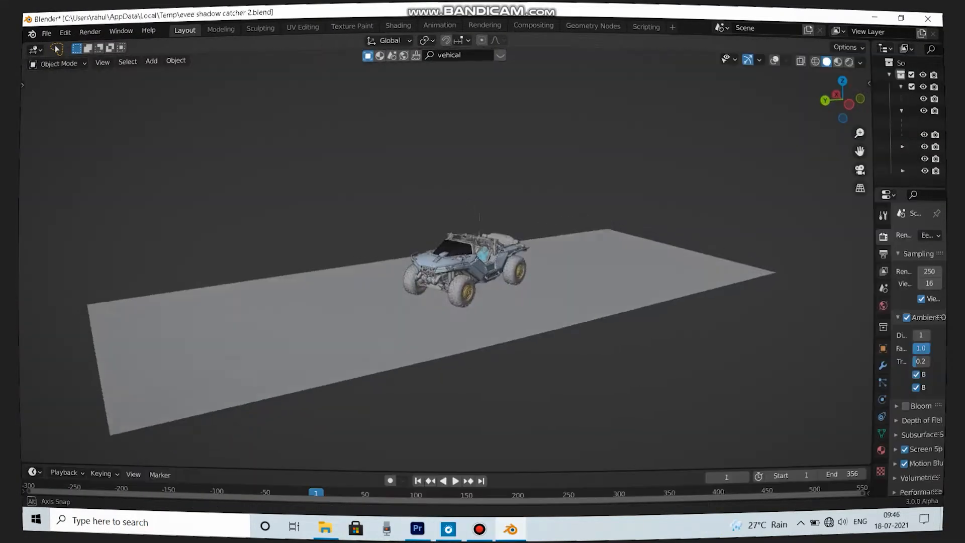
# View the vehicle through the camera over the forest footage and expand Ambient Occlusion settings
pyautogui.click(848, 61)
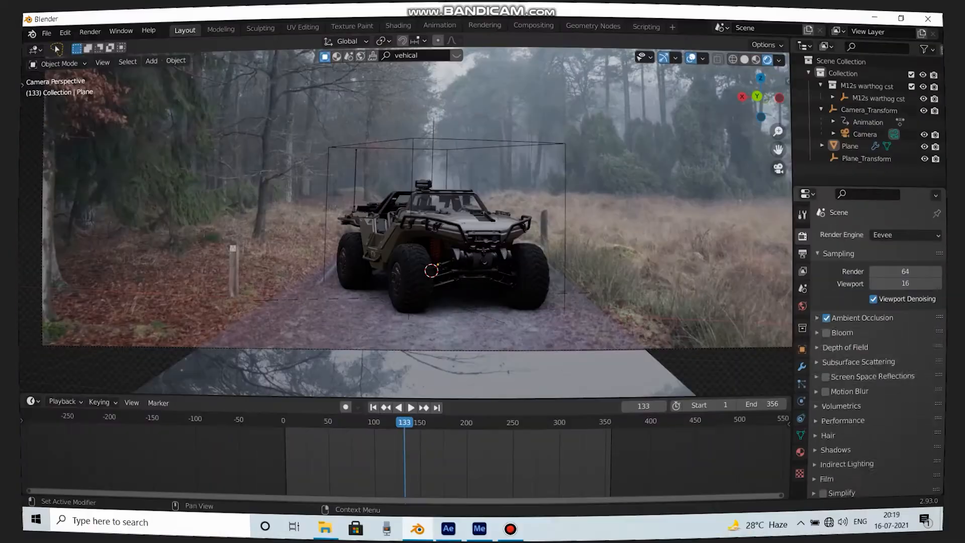
pyautogui.click(816, 317)
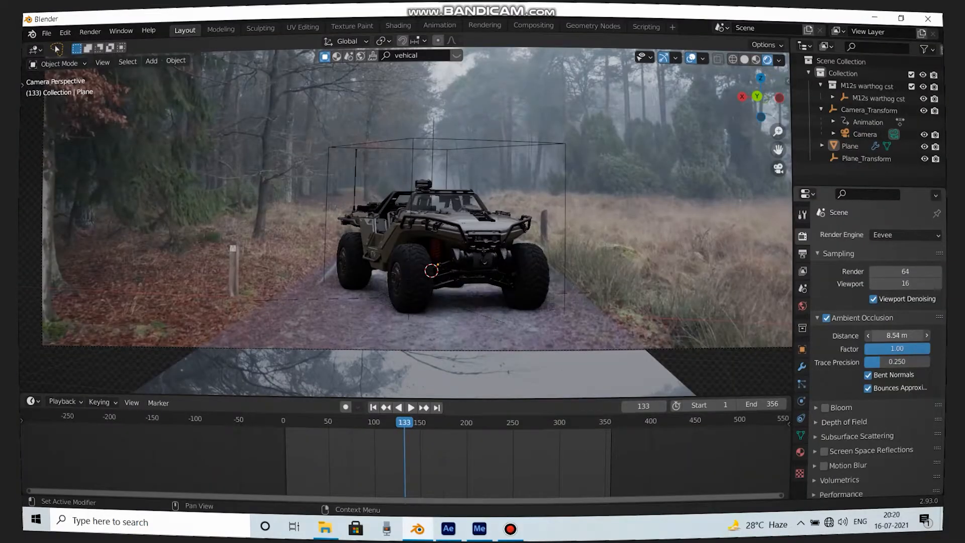
pyautogui.click(398, 25)
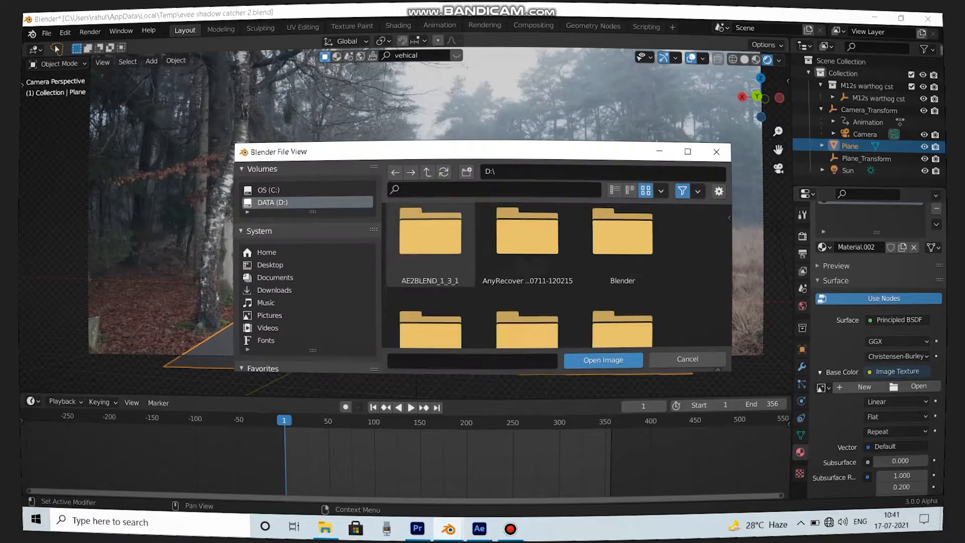
# Load the background image into the plane's texture and project it from the camera with UV Project
pyautogui.click(603, 360)
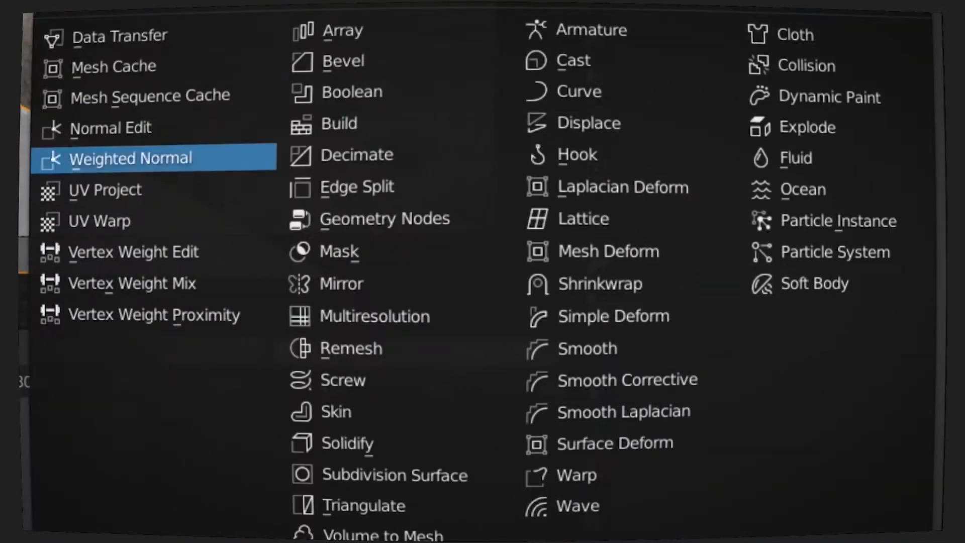
pyautogui.click(104, 189)
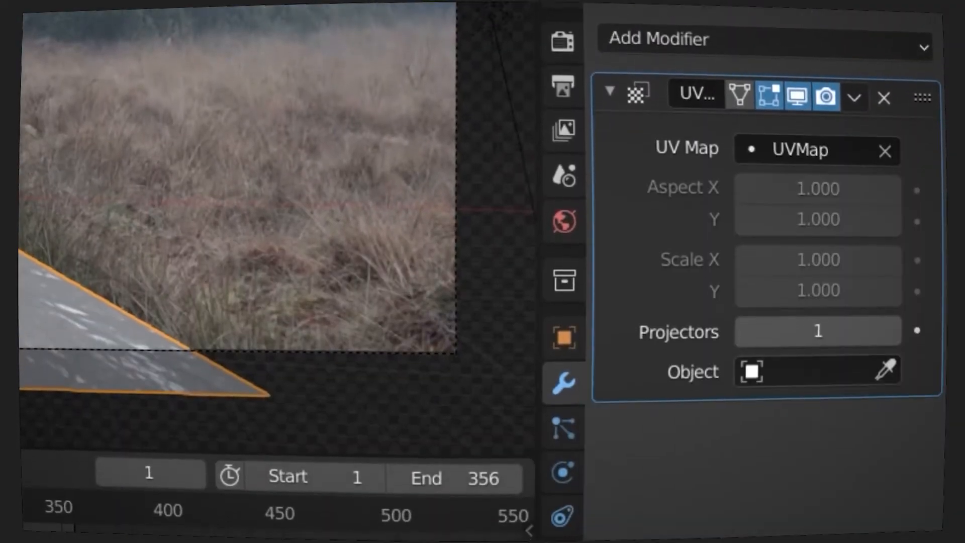
pyautogui.click(817, 371)
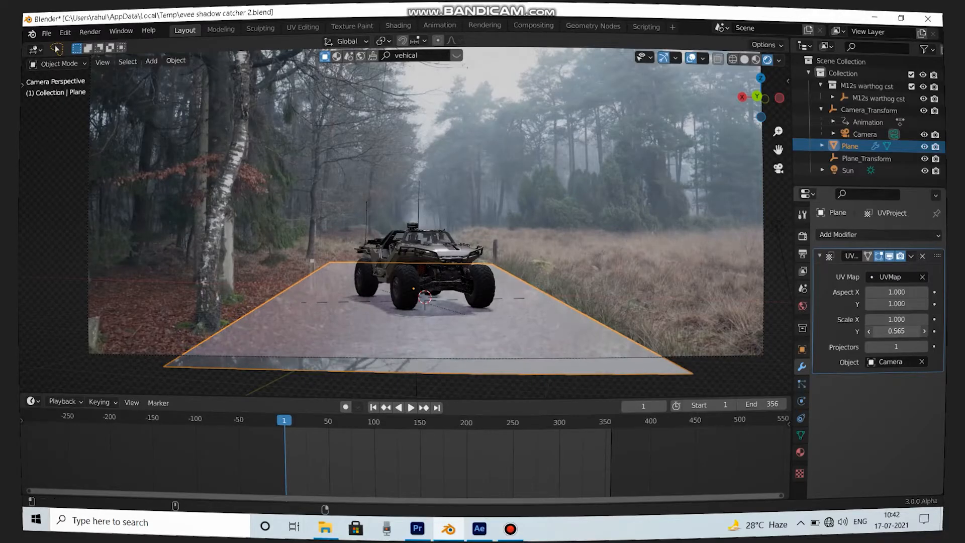
pyautogui.click(398, 26)
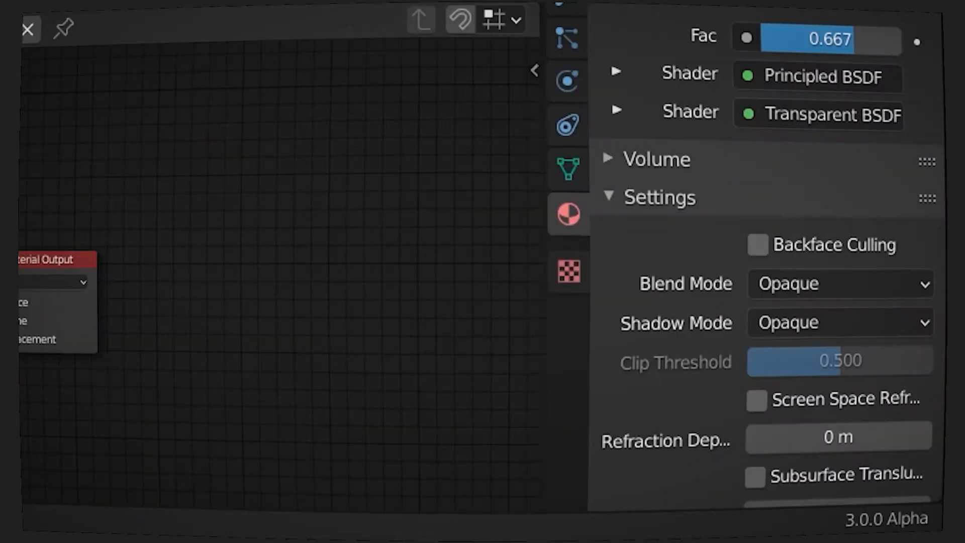
# Change the Blend Mode in the plane material's settings
pyautogui.click(839, 284)
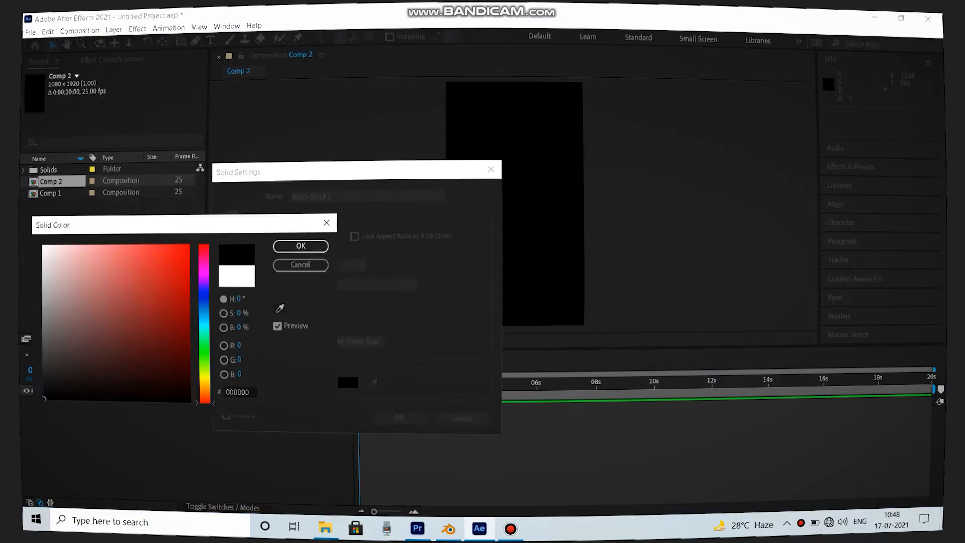
# Create a white solid over the black one and shrink its mask by -141 px
pyautogui.click(300, 246)
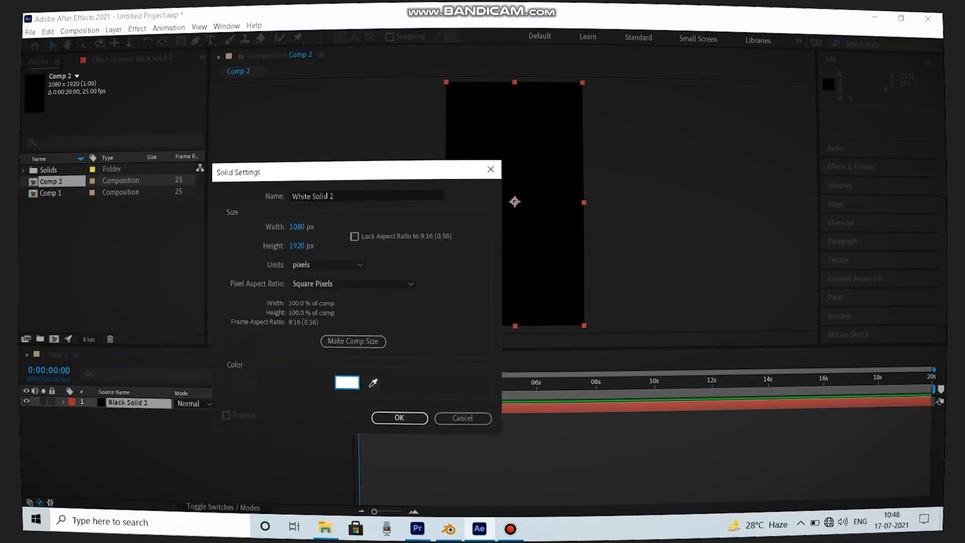
pyautogui.click(398, 418)
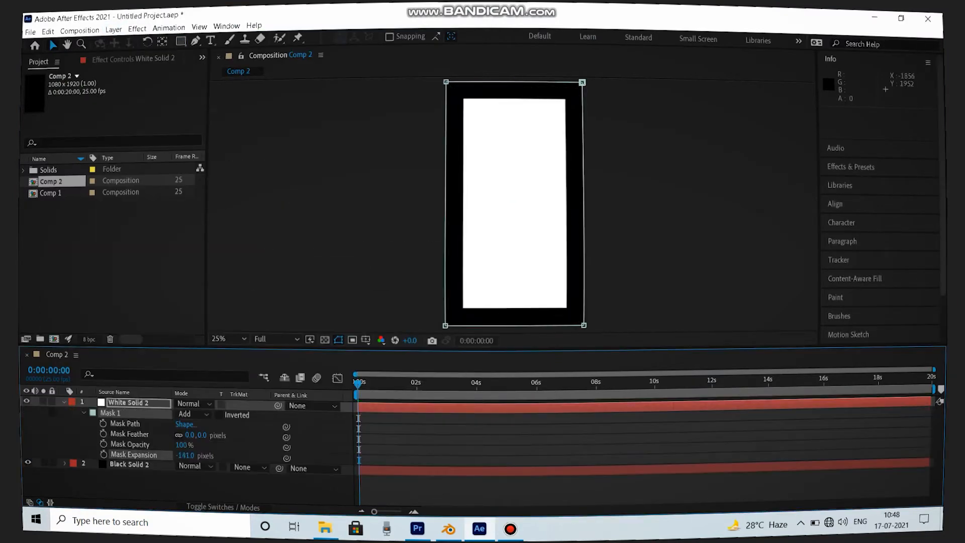
pyautogui.click(446, 529)
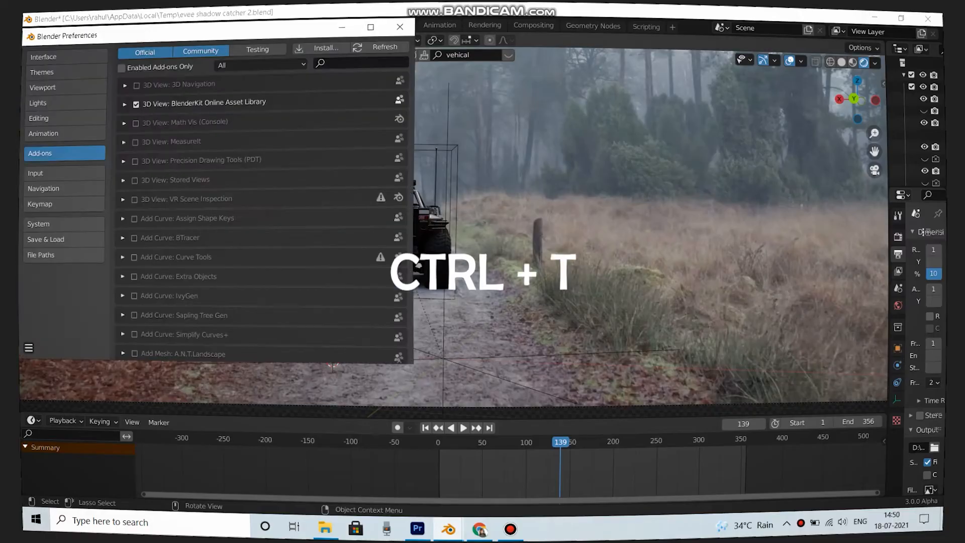
# Search add-ons for 'node' and enable Node: Node Wrangler
pyautogui.write('node')
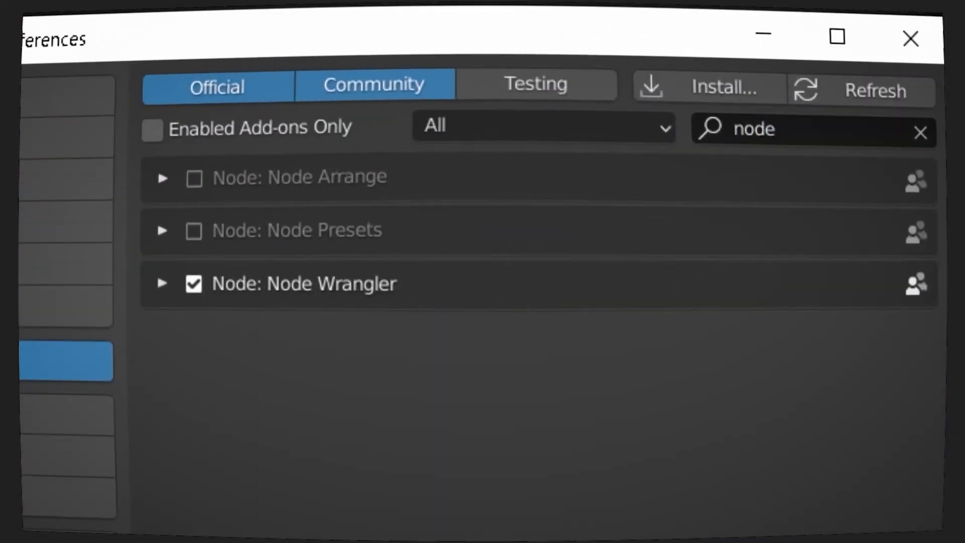
pyautogui.click(910, 38)
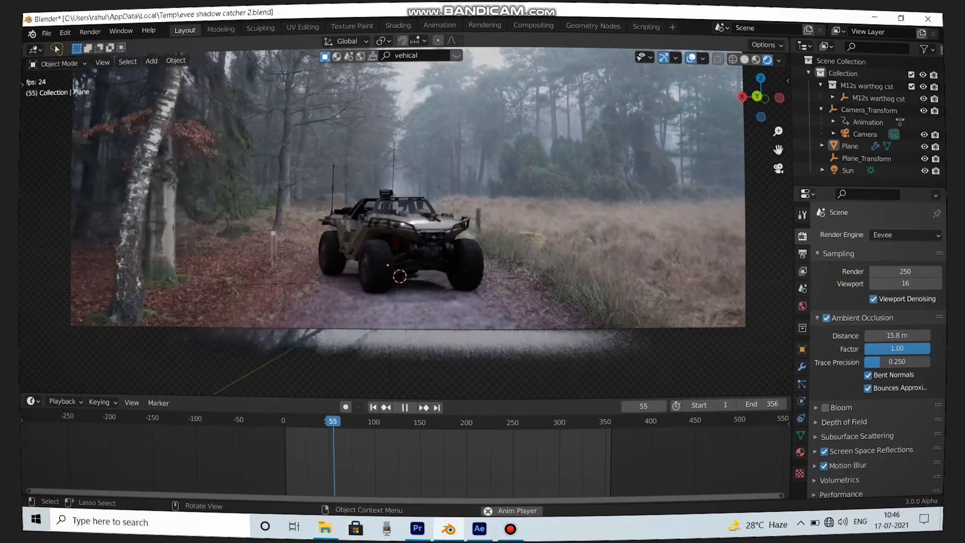
# Review the playing animation from the free viewport, then through the camera again
pyautogui.click(404, 406)
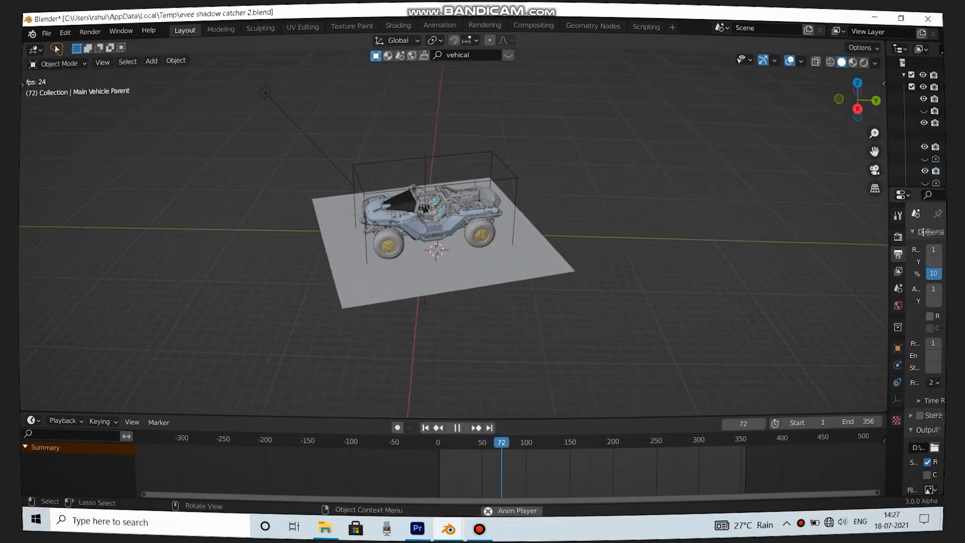
pyautogui.click(456, 427)
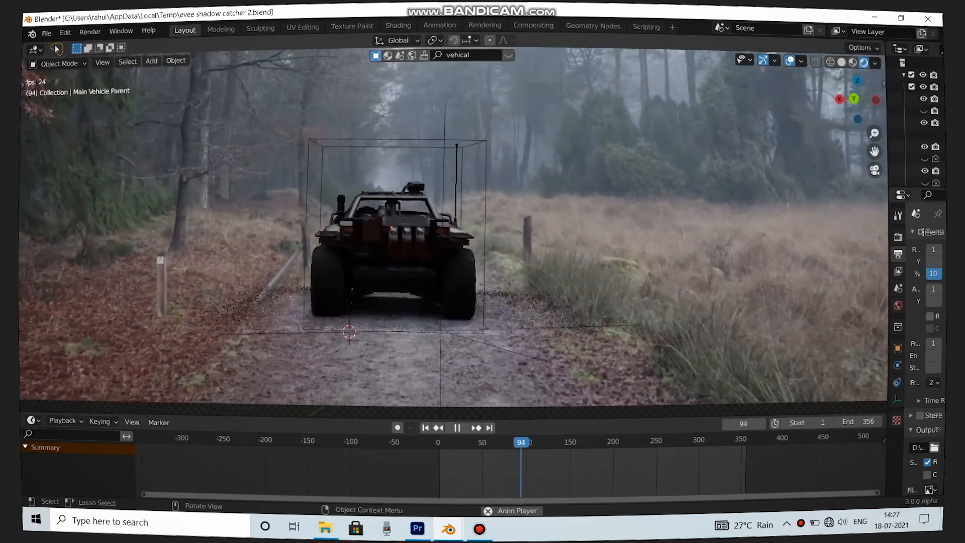